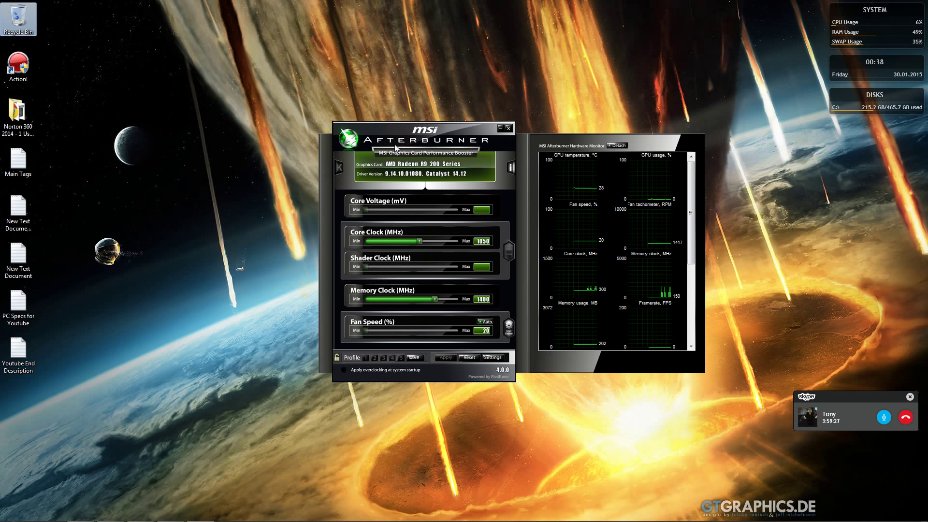
Reposition the Afterburner window near the centre of the screen
{"action": "left_click_drag", "start_coordinate": [421, 128], "coordinate": [541, 259]}
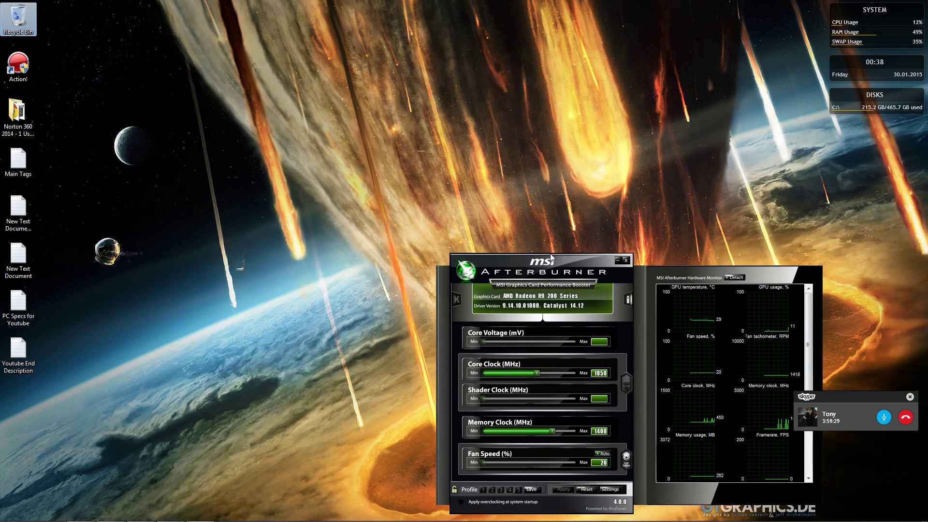
{"action": "left_click_drag", "start_coordinate": [538, 259], "coordinate": [376, 152]}
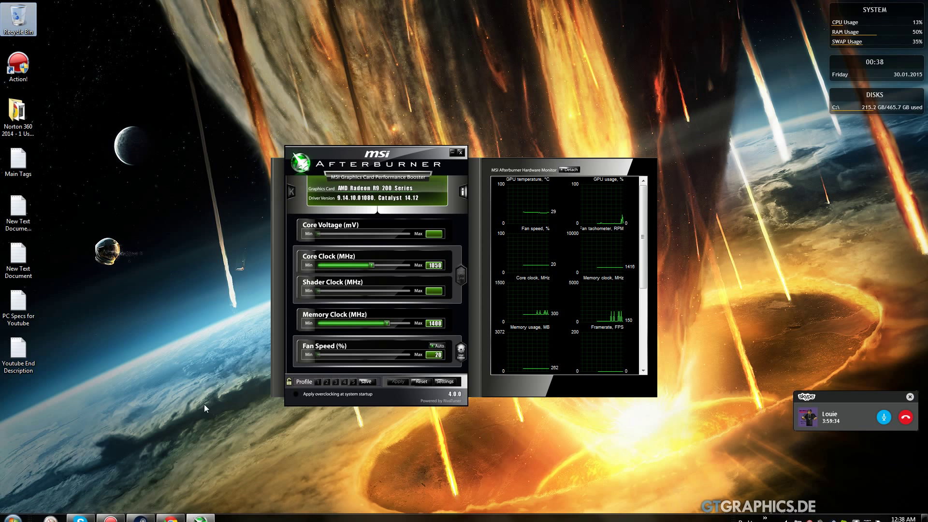
{"action": "left_click_drag", "start_coordinate": [376, 151], "coordinate": [402, 165]}
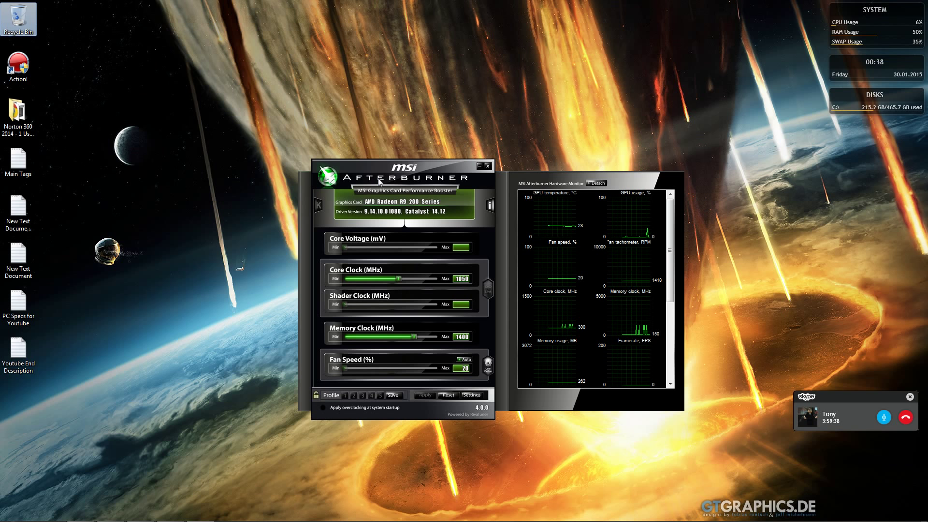
{"action": "mouse_move", "coordinate": [395, 179]}
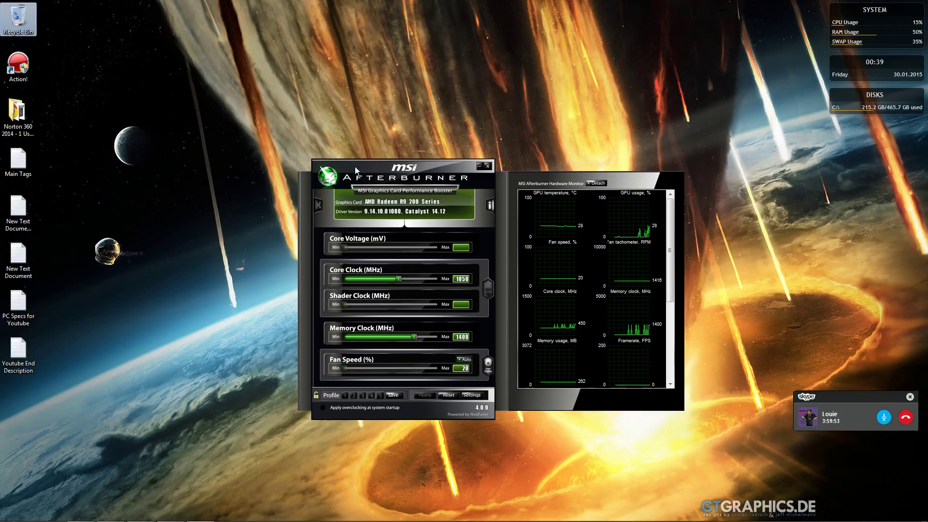
{"action": "left_click_drag", "start_coordinate": [402, 165], "coordinate": [393, 132]}
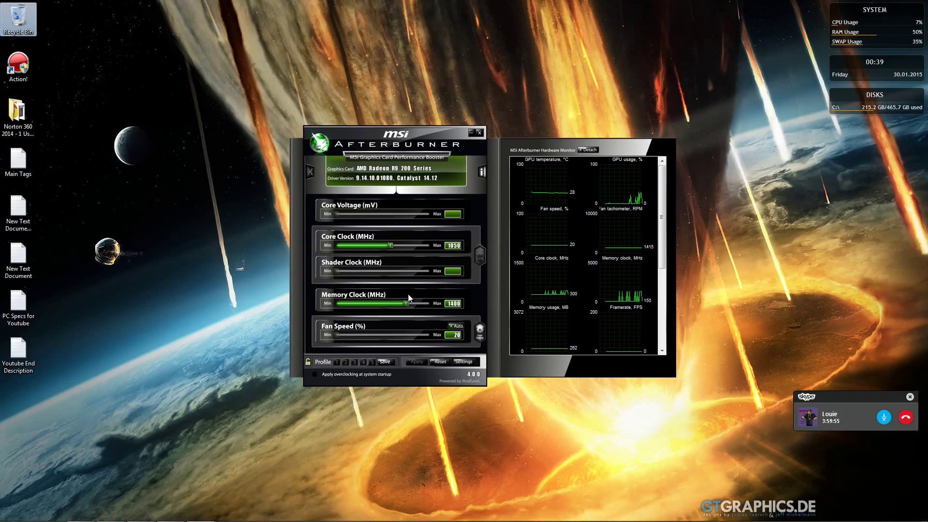
{"action": "left_click_drag", "start_coordinate": [393, 132], "coordinate": [418, 131]}
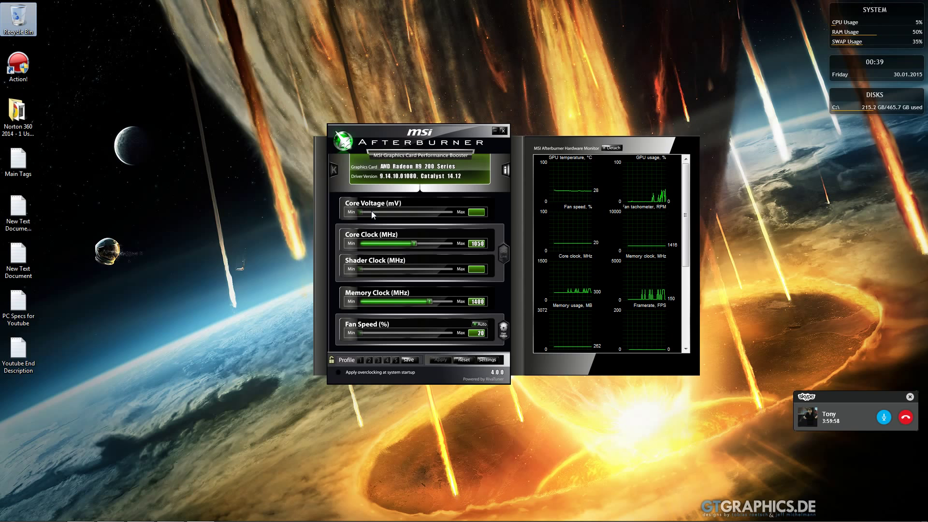
{"action": "left_click_drag", "start_coordinate": [417, 130], "coordinate": [394, 135]}
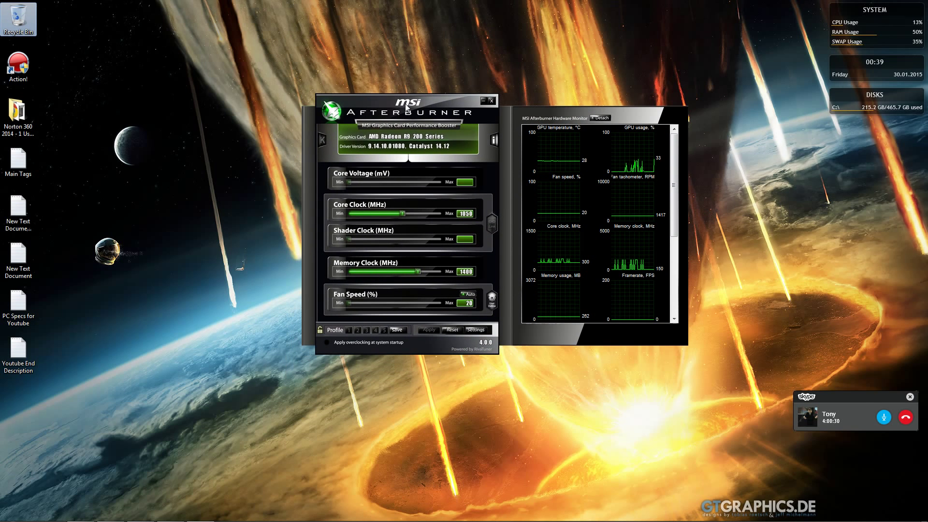
{"action": "left_click_drag", "start_coordinate": [407, 100], "coordinate": [391, 134]}
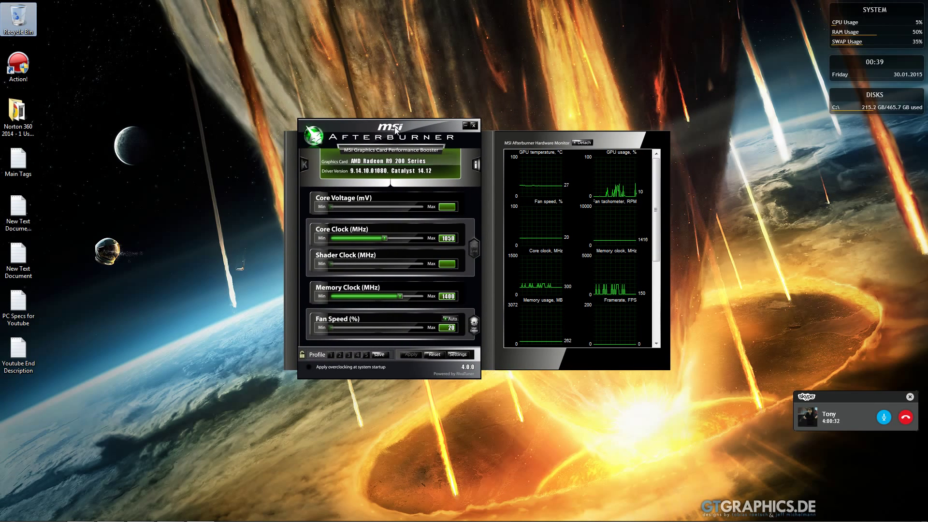
Raise the core clock slider, keeping the 1050/1400 MHz overclock values
{"action": "left_click_drag", "start_coordinate": [375, 238], "coordinate": [397, 238]}
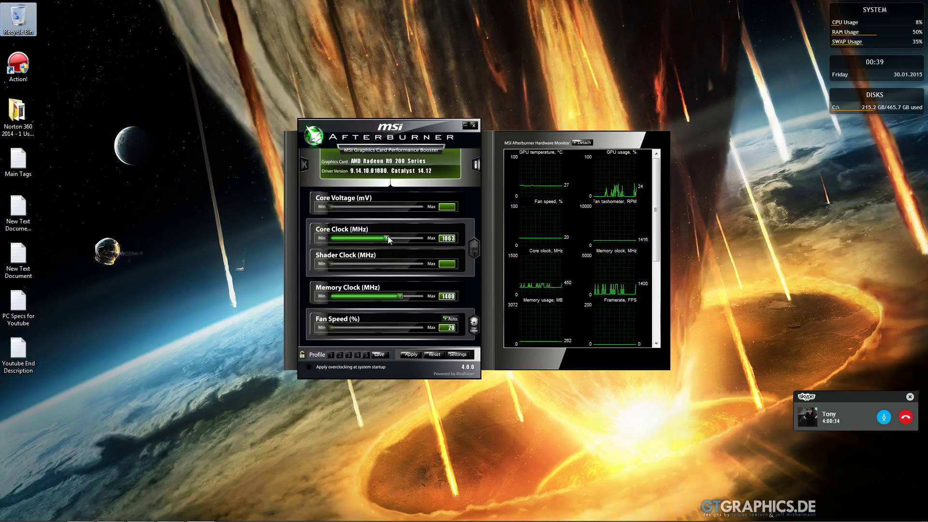
{"action": "left_click_drag", "start_coordinate": [385, 237], "coordinate": [388, 238]}
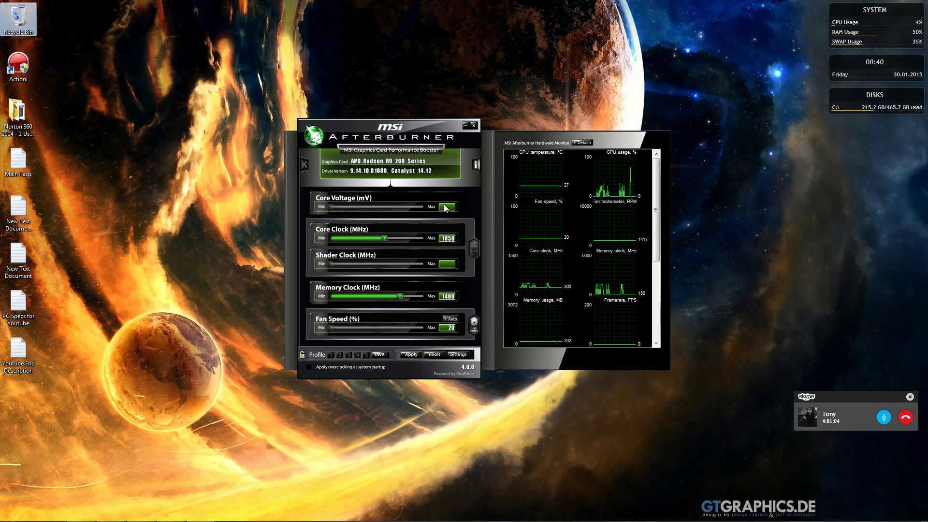
{"action": "scroll", "scroll_direction": "down", "scroll_amount": 3}
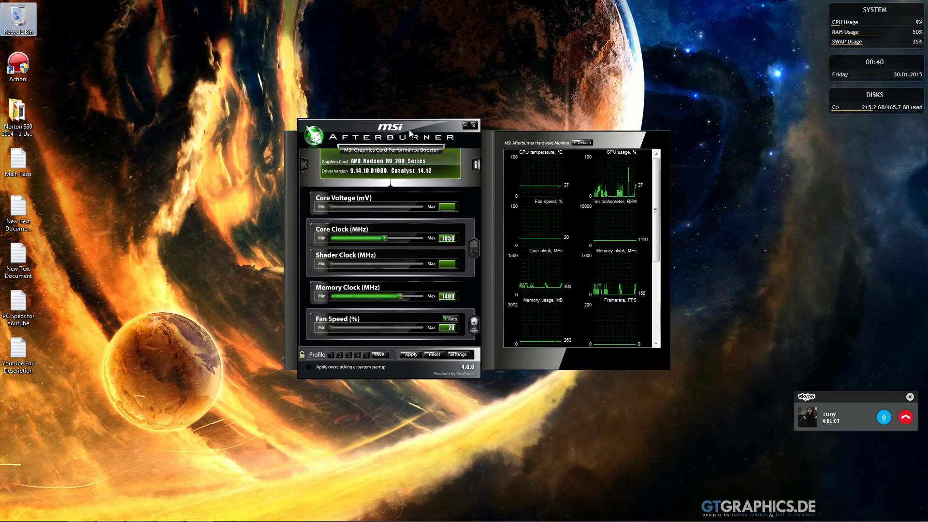
{"action": "left_click_drag", "start_coordinate": [414, 127], "coordinate": [418, 123]}
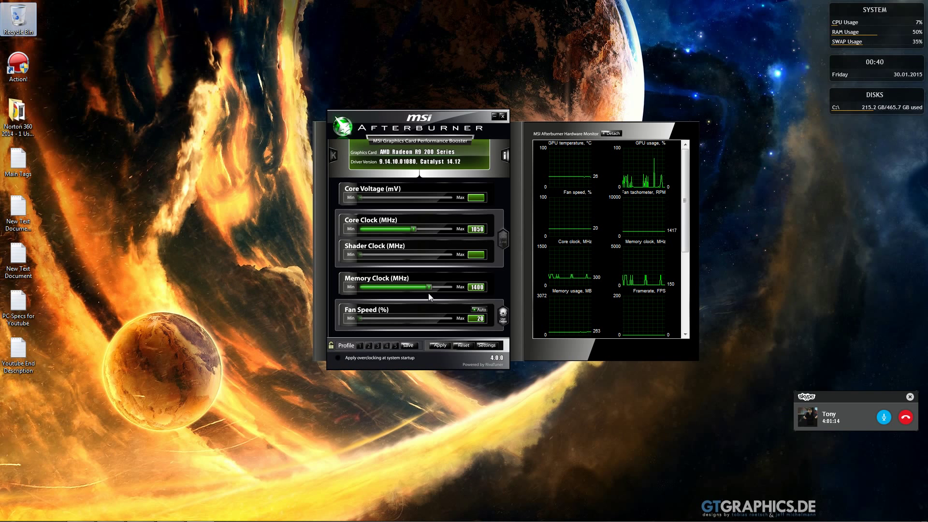
{"action": "left_click_drag", "start_coordinate": [417, 124], "coordinate": [410, 128]}
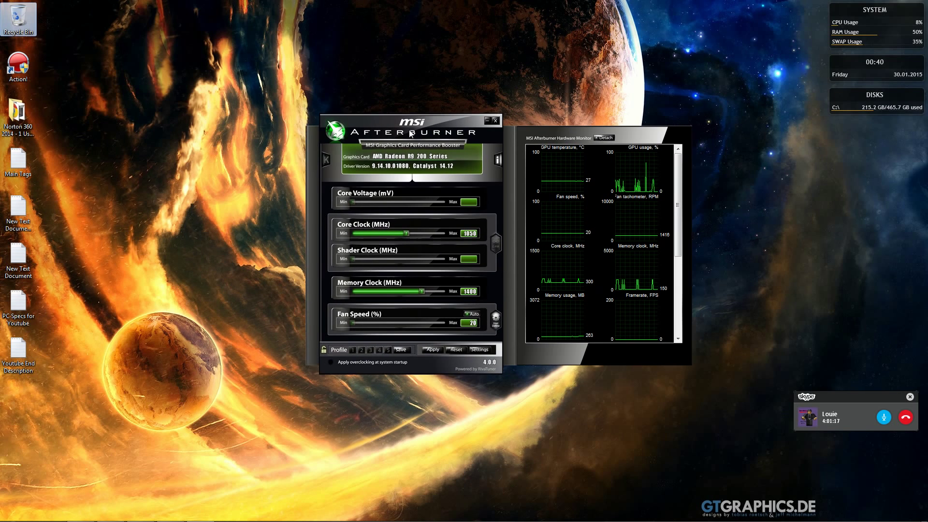
{"action": "left_click_drag", "start_coordinate": [410, 122], "coordinate": [379, 140]}
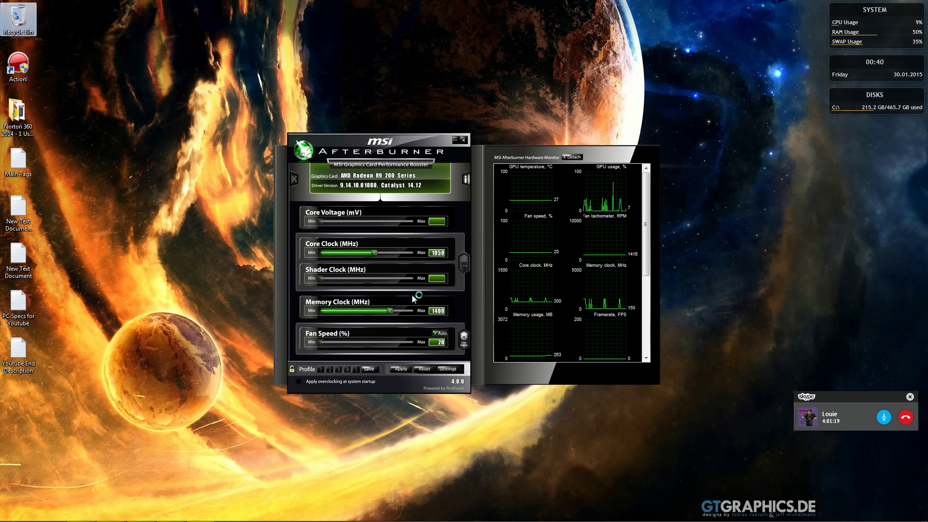
{"action": "mouse_move", "coordinate": [385, 331]}
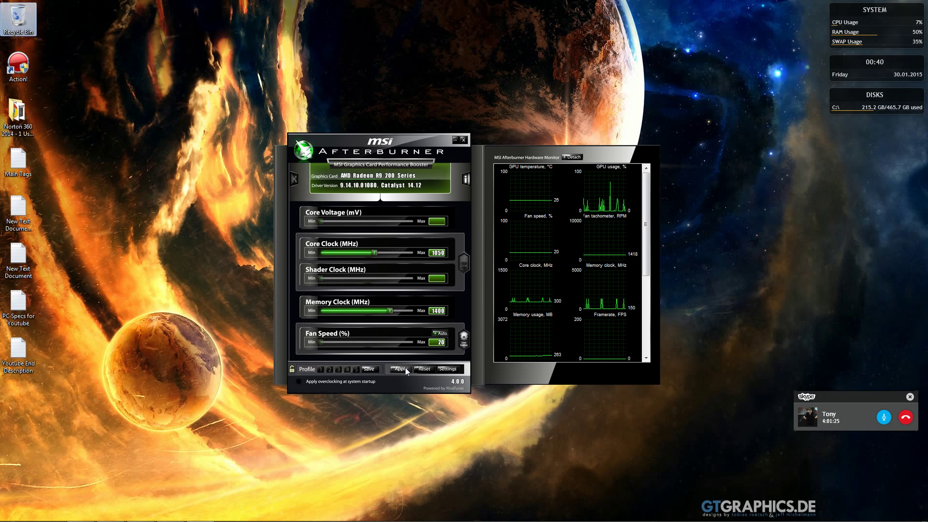
Show the Screen capture settings in the MSI Afterburner properties dialog
{"action": "left_click", "coordinate": [448, 368]}
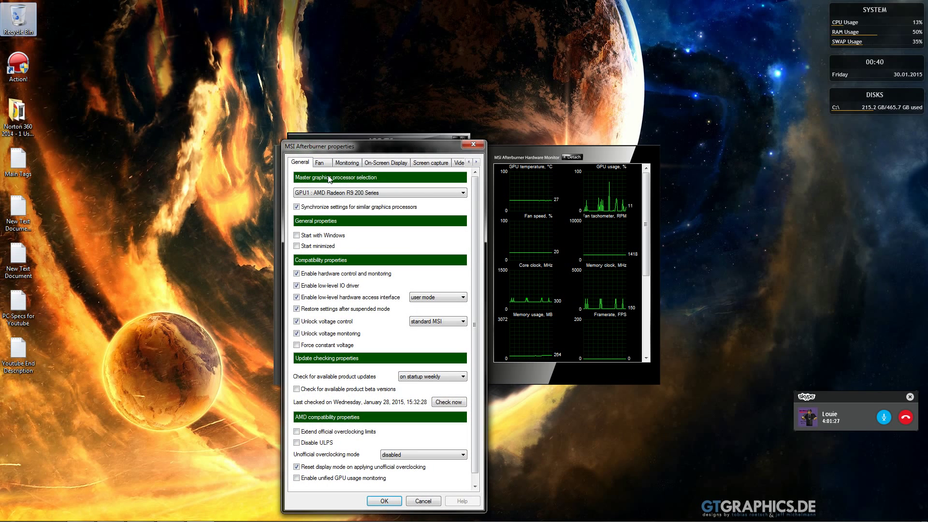
{"action": "left_click", "coordinate": [430, 163]}
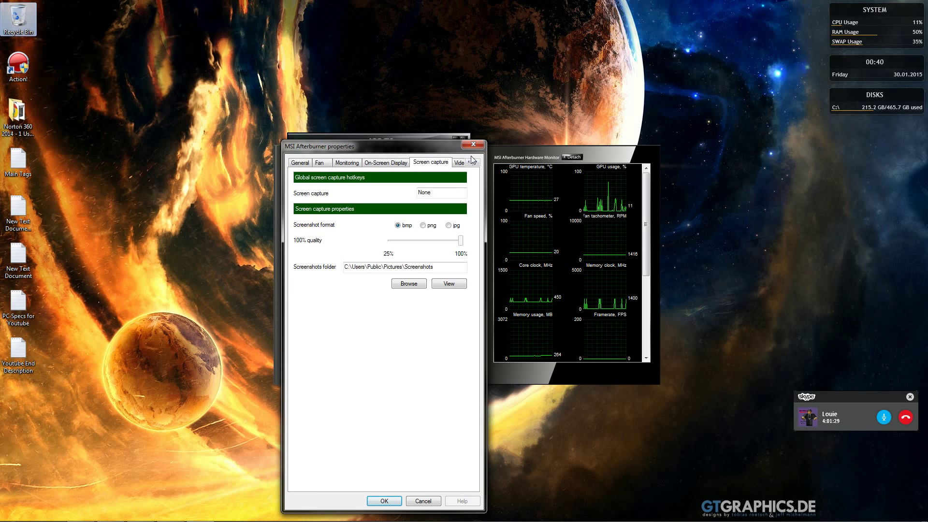